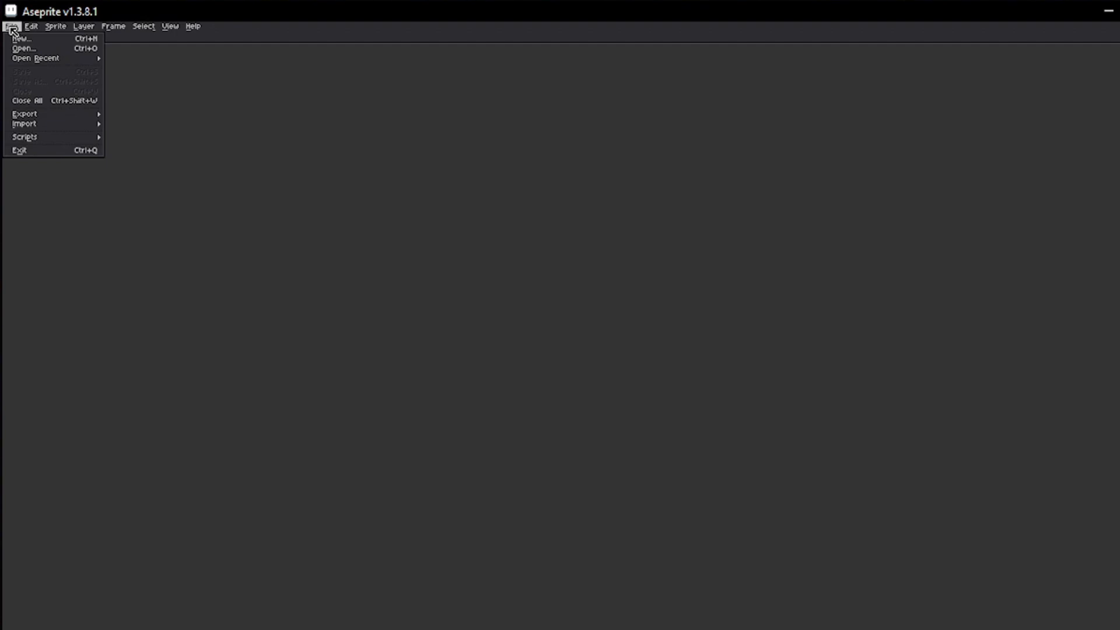
mouse_move(22, 45)
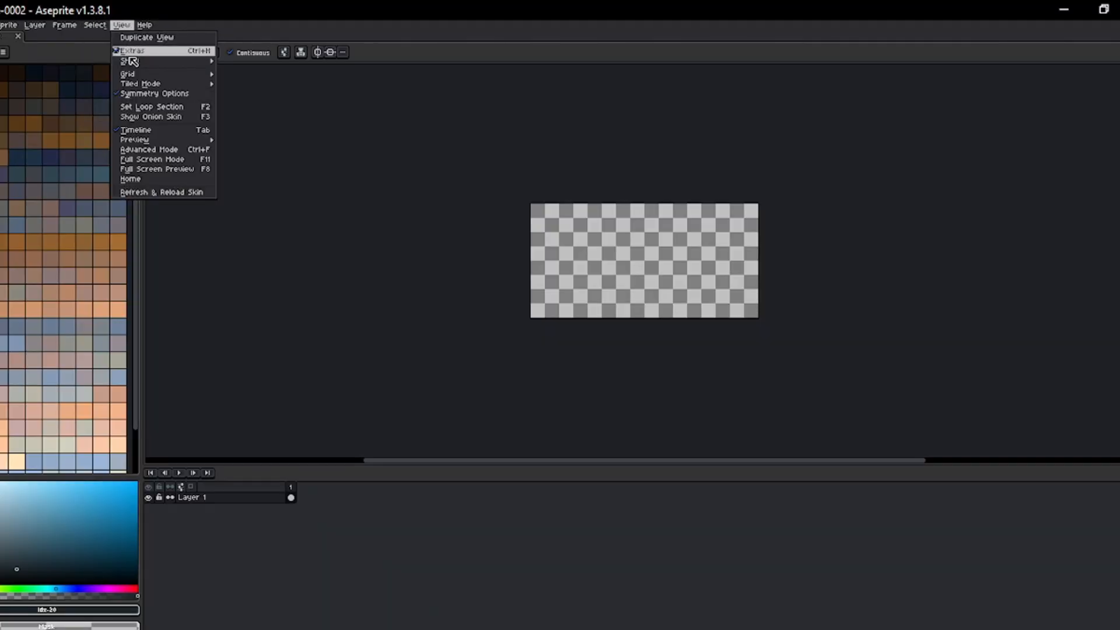
mouse_move(128, 74)
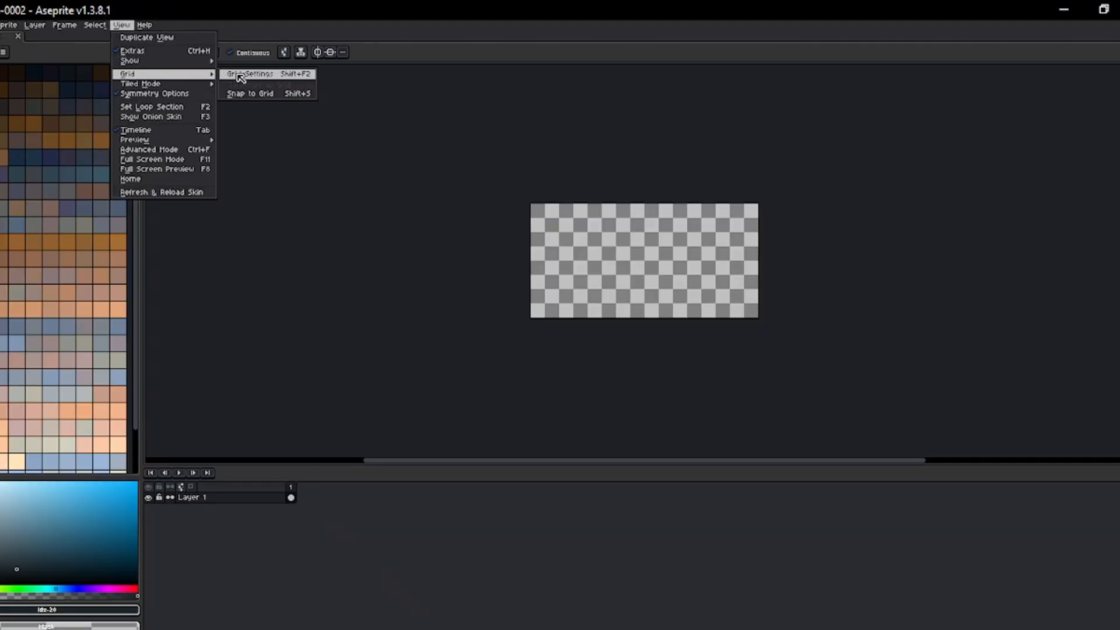
Step: Set the grid cells to 128 pixels wide by 64 pixels tall
click(247, 74)
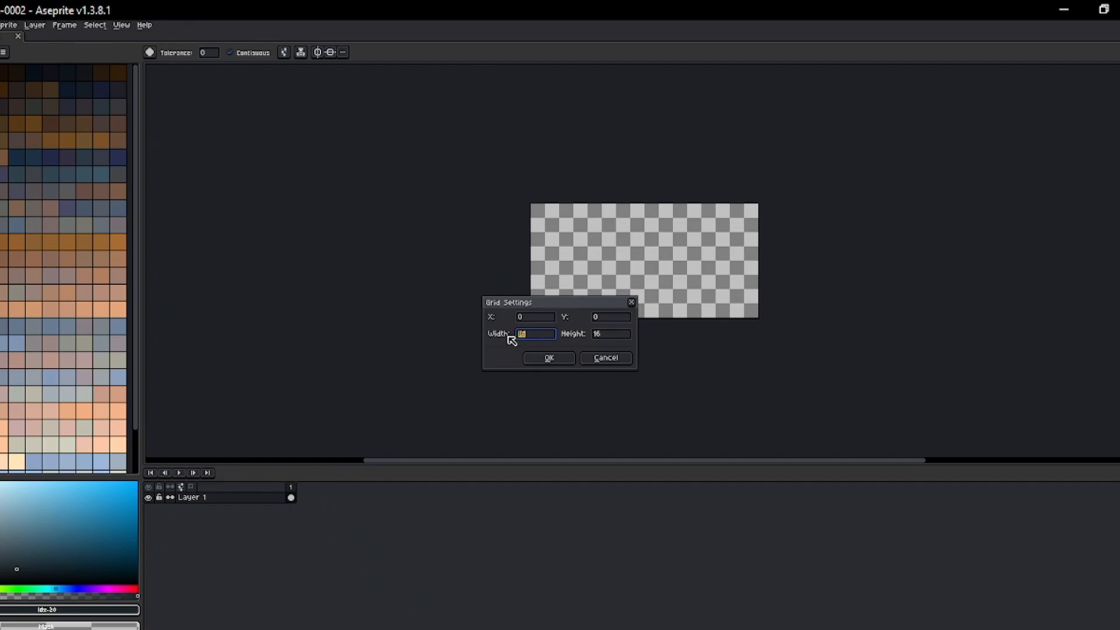
text(256/)
click(610, 333)
text(64)
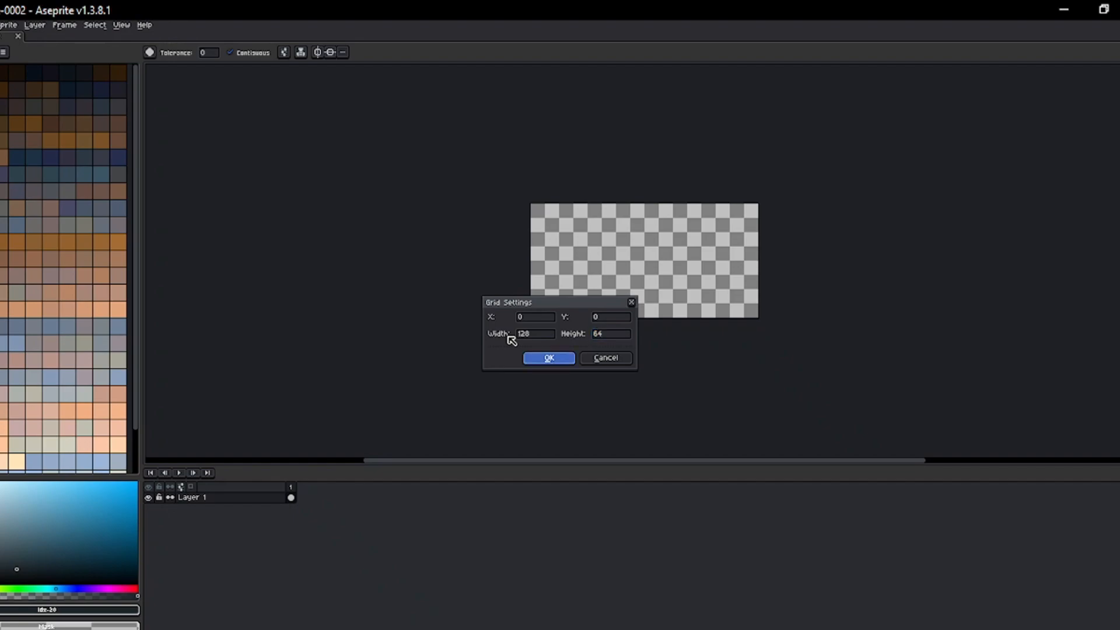
click(548, 358)
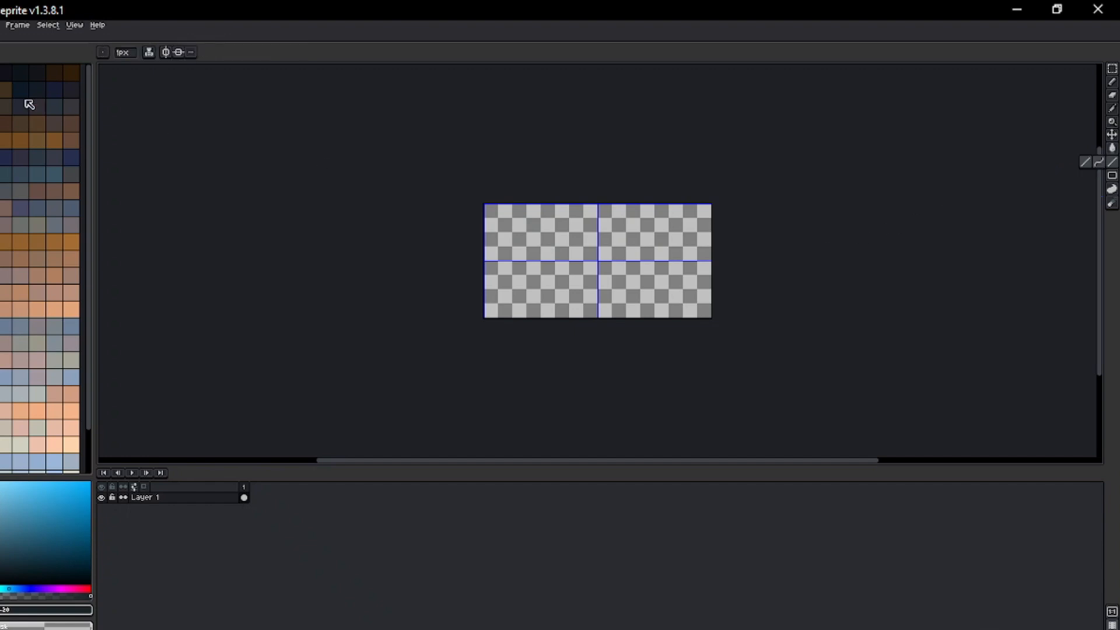
Step: Turn on Snap to Grid and pick a dark drawing colour
click(72, 25)
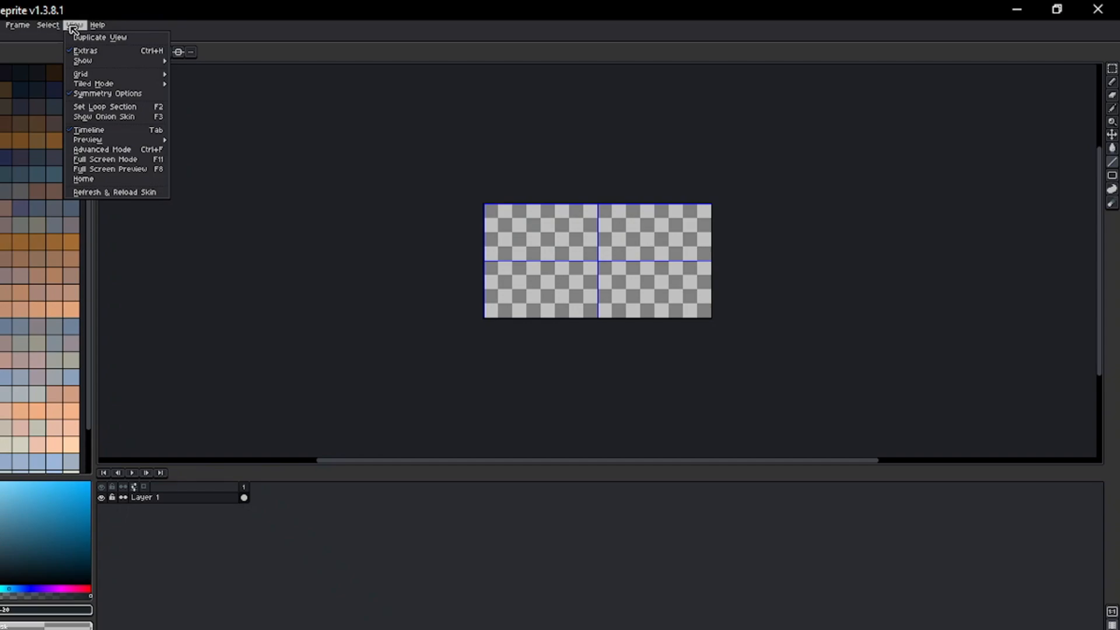
mouse_move(80, 74)
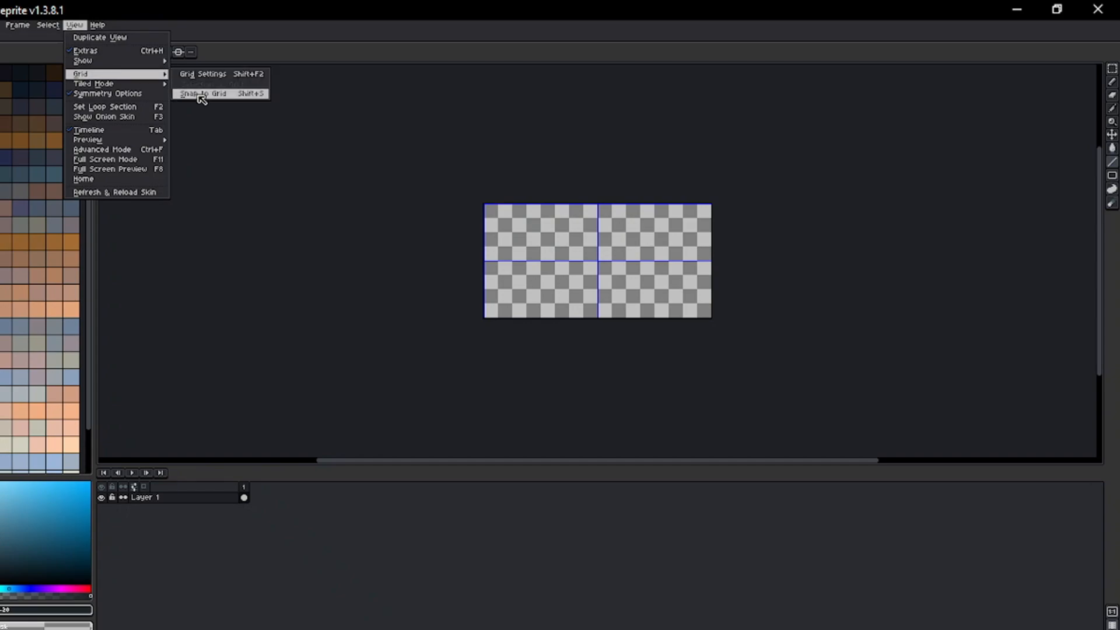
click(199, 93)
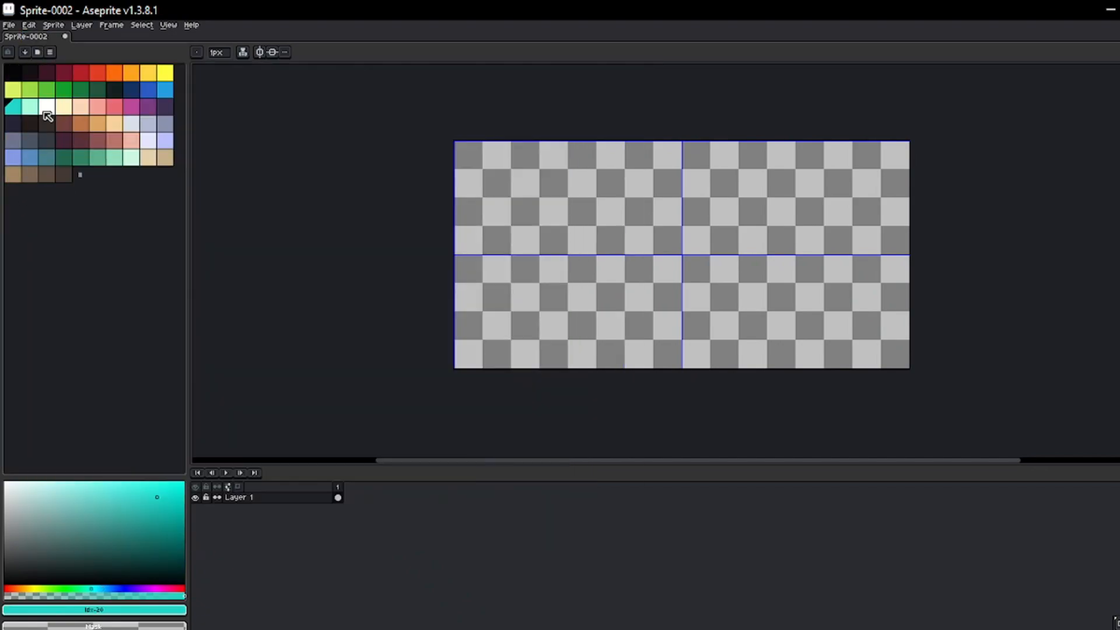
click(115, 90)
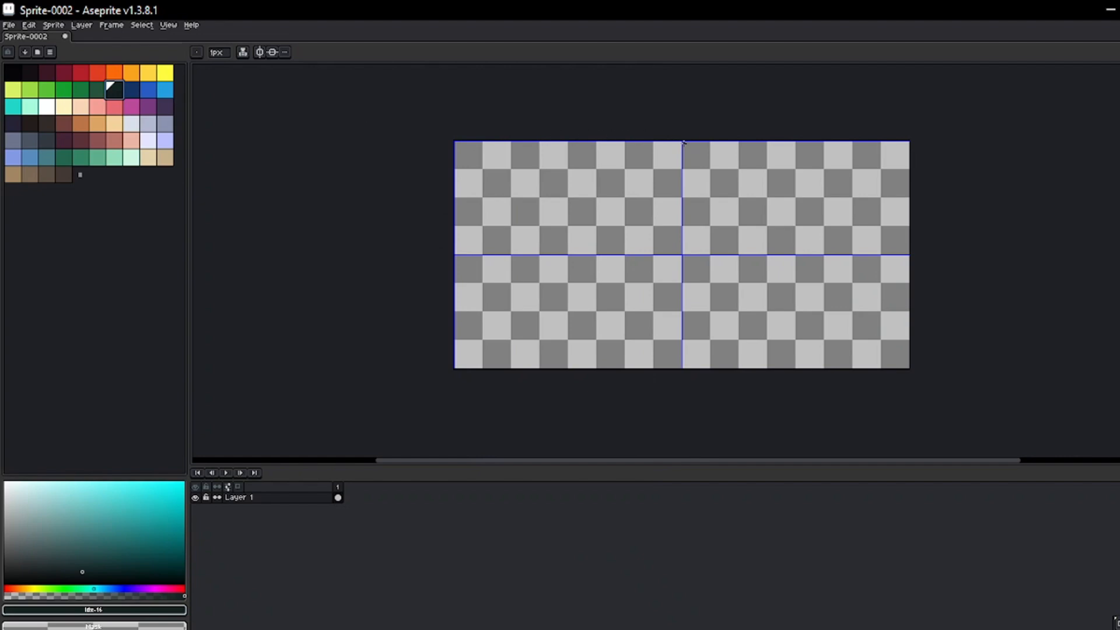
Step: Draw a diamond between grid midpoints and fill it dark with the Paint Bucket
drag(682, 143, 907, 253)
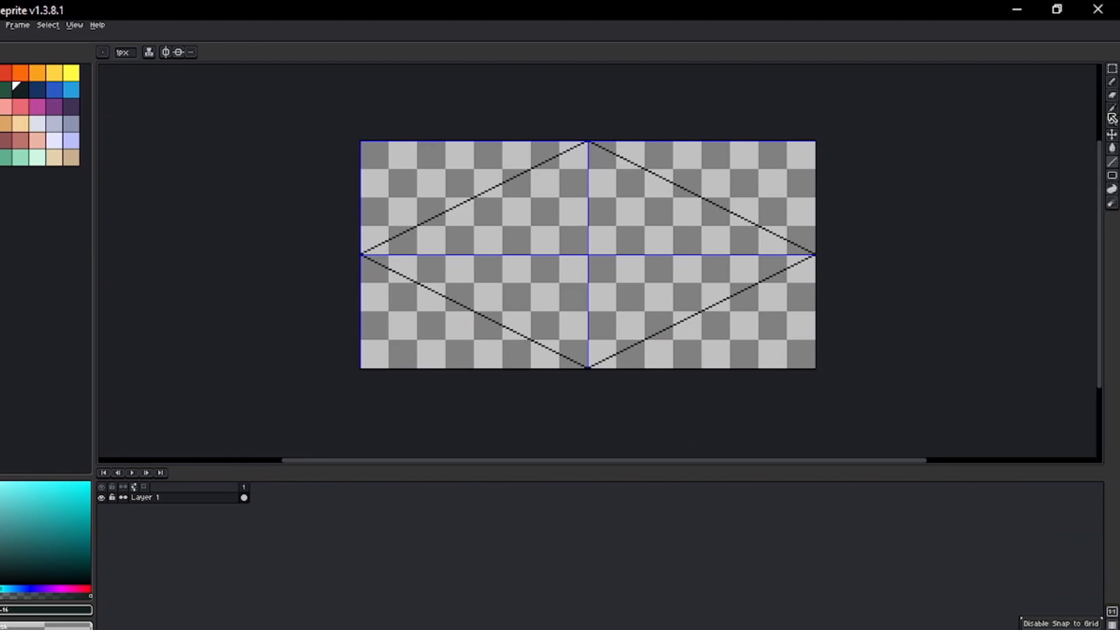
click(1113, 120)
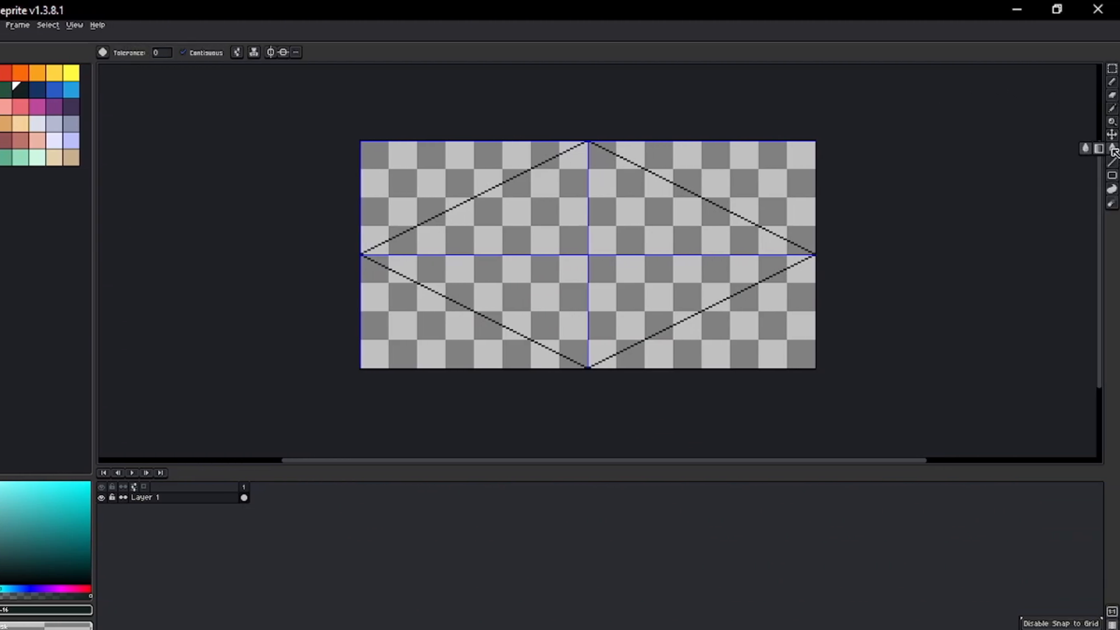
click(645, 231)
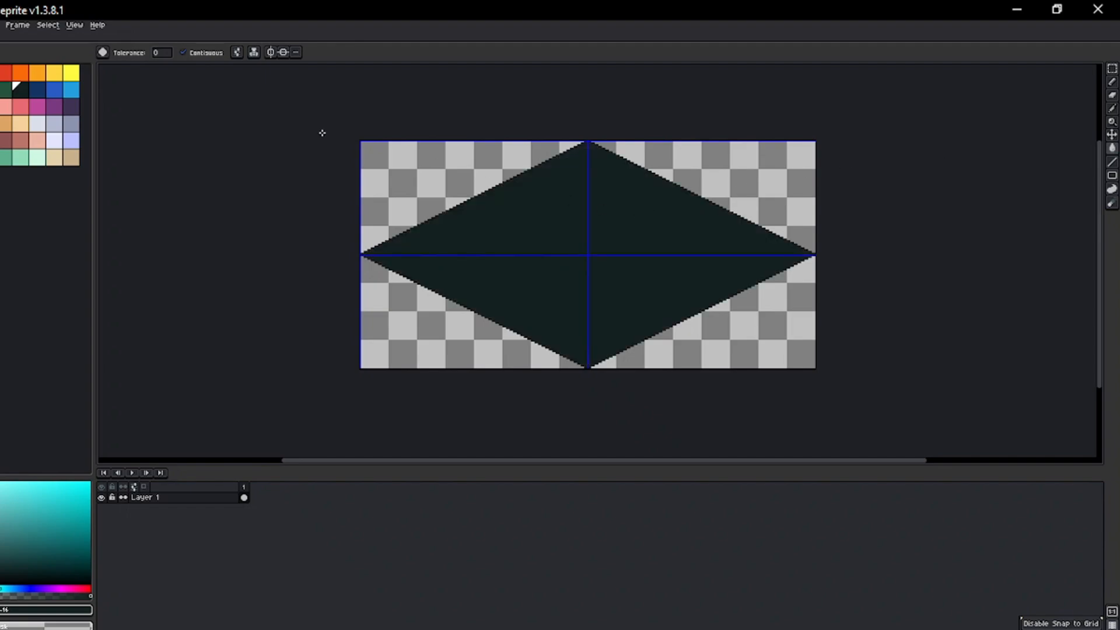
click(73, 25)
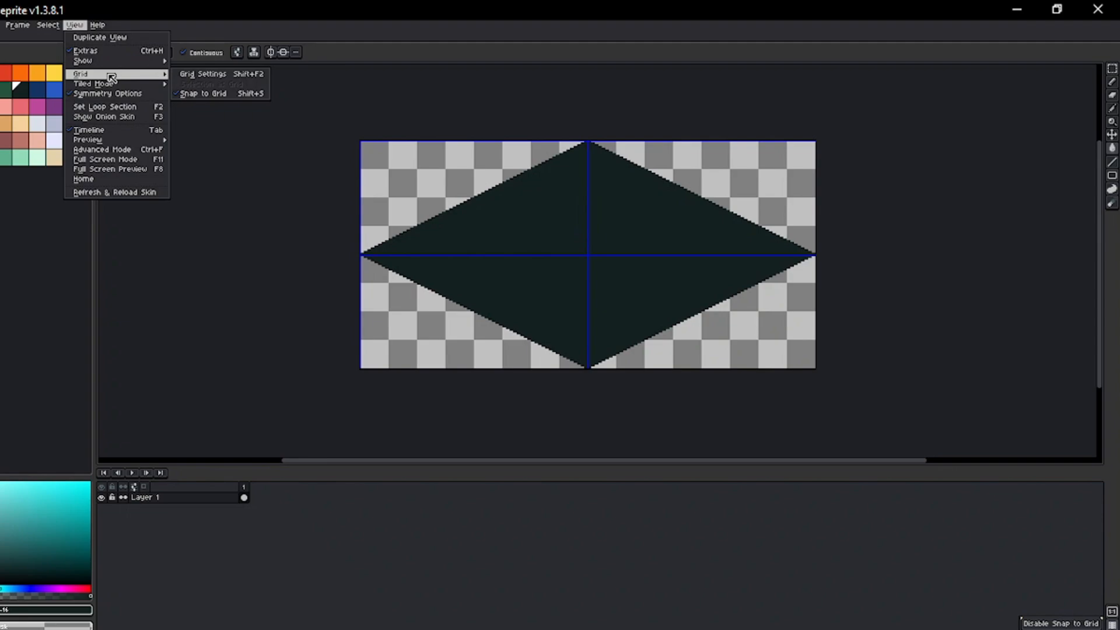
Step: Turn off Snap to Grid, leaving the dark diamond intact
click(205, 74)
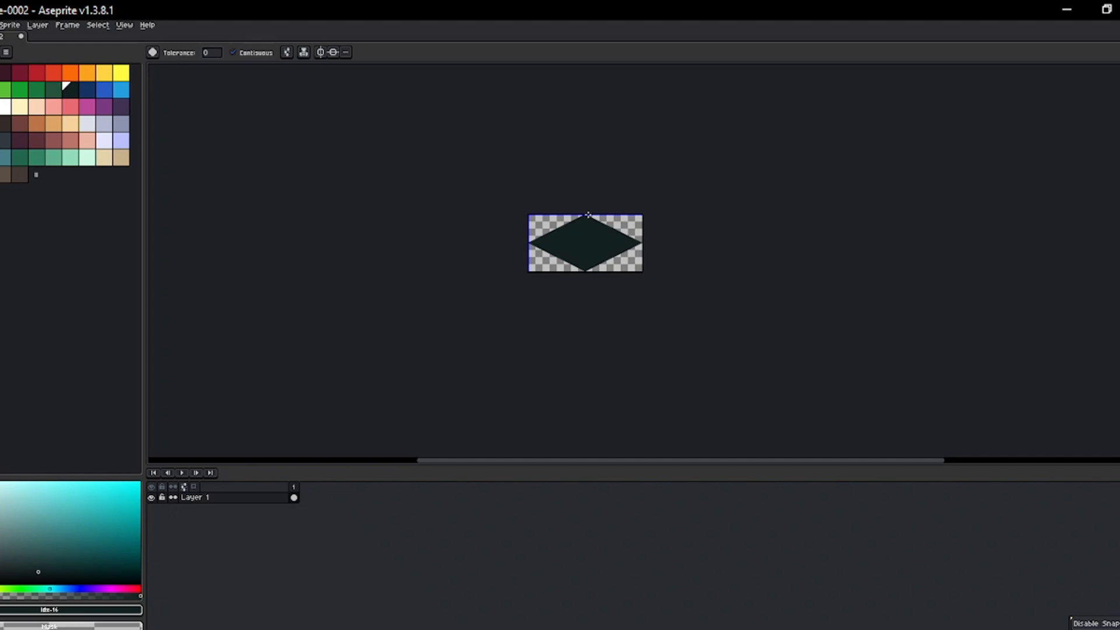
click(56, 26)
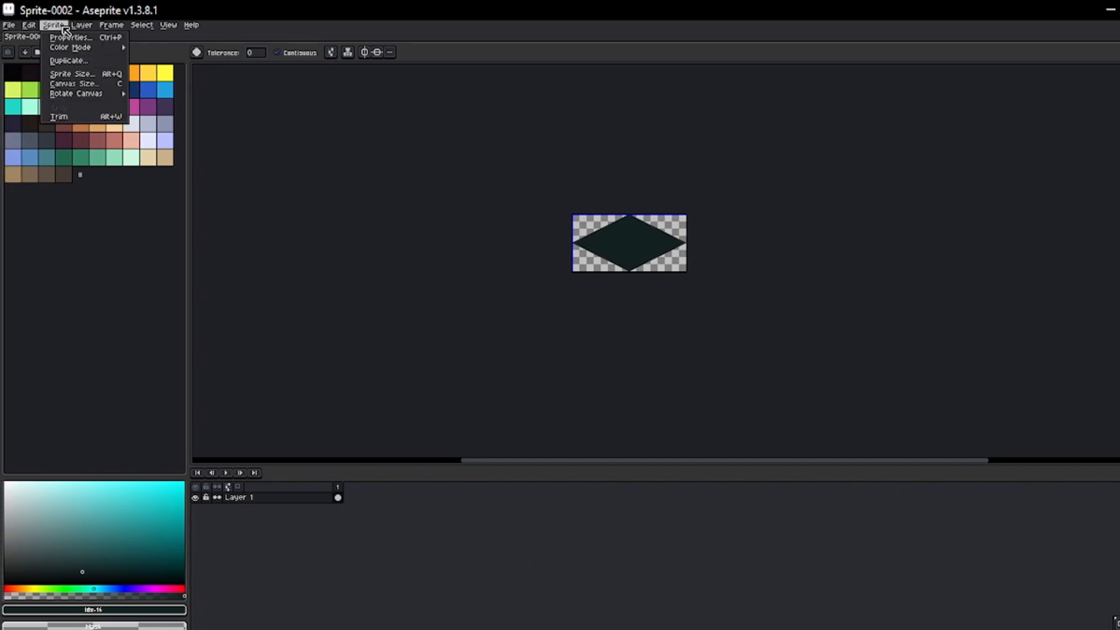
Step: Enlarge the canvas to 768×384 with 256px side borders and 128px top/bottom borders
click(72, 83)
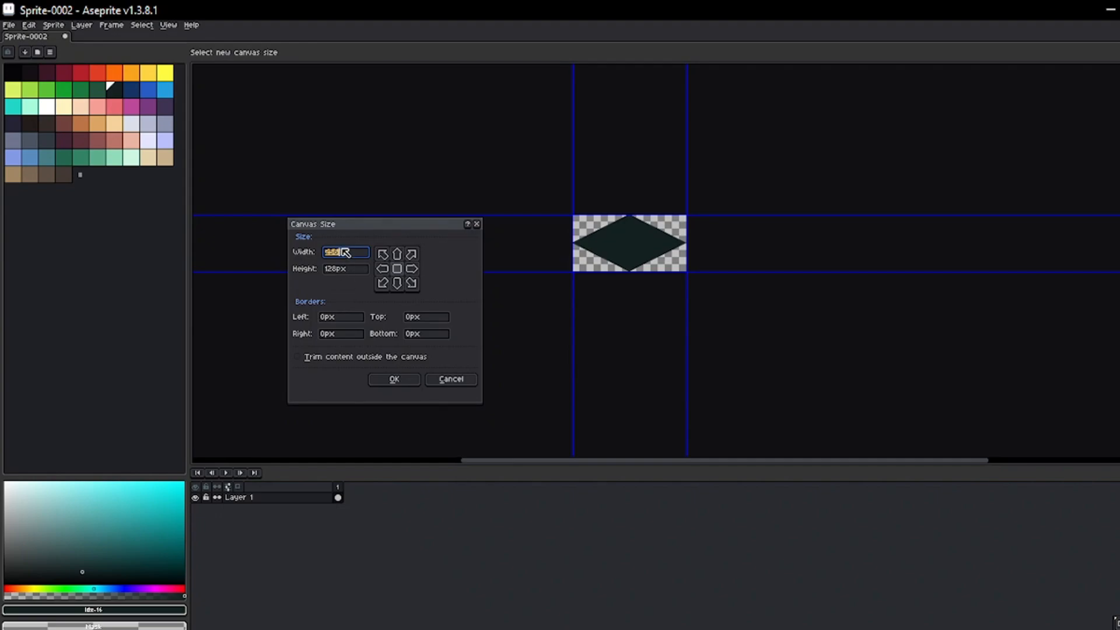
text(256)
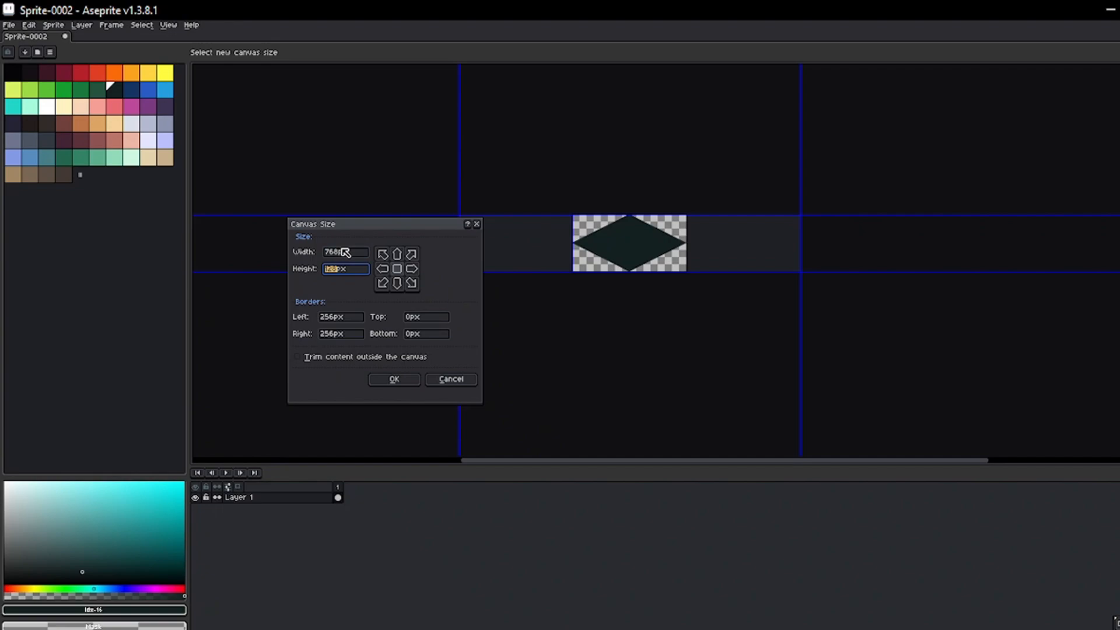
text(128*3)
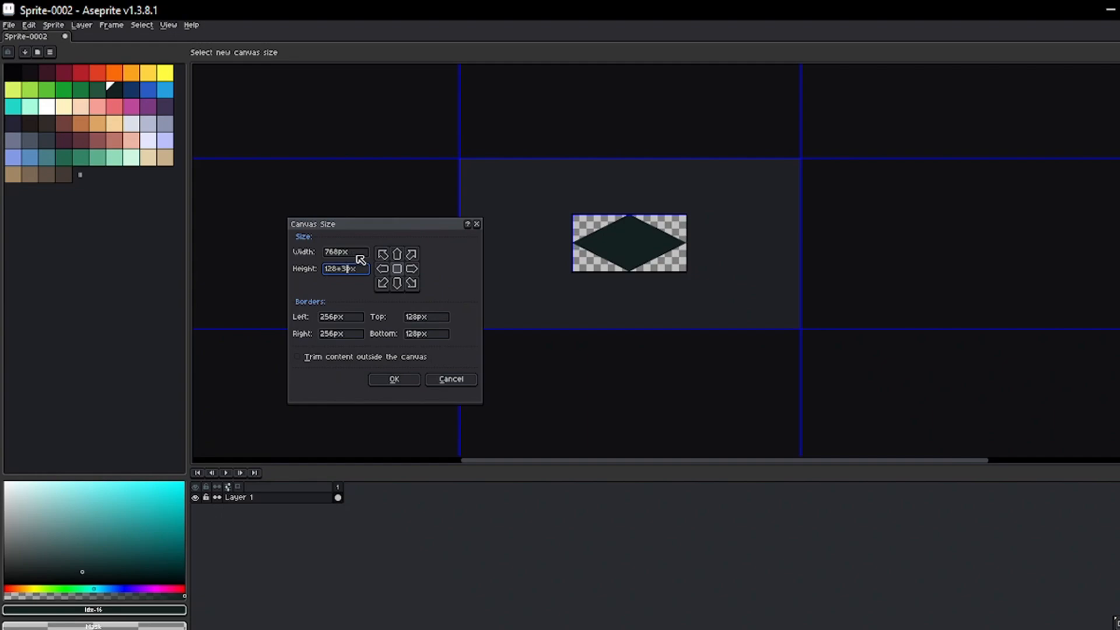
click(394, 379)
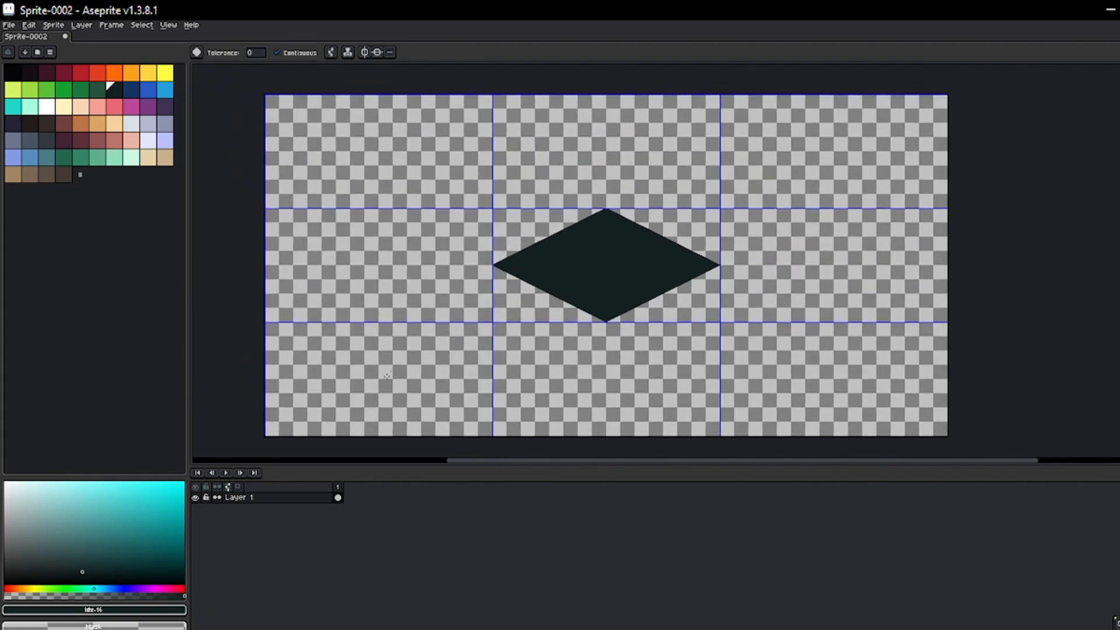
mouse_move(312, 502)
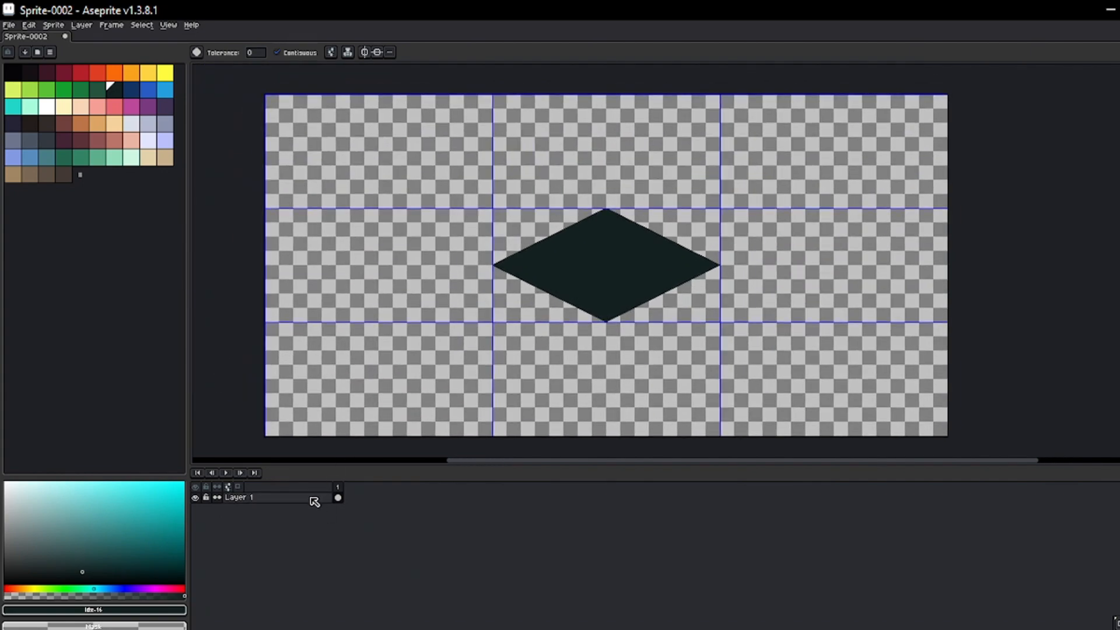
Step: Convert Layer 1 into a tilemap layer with a new tileset named 'Middle'
right_click(257, 498)
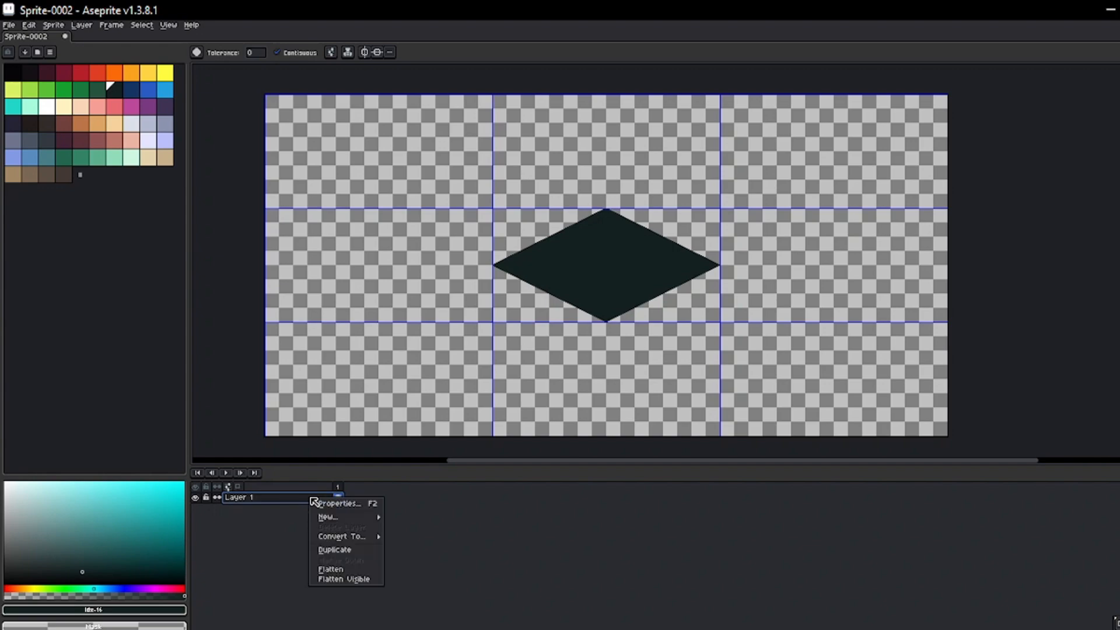
mouse_move(341, 535)
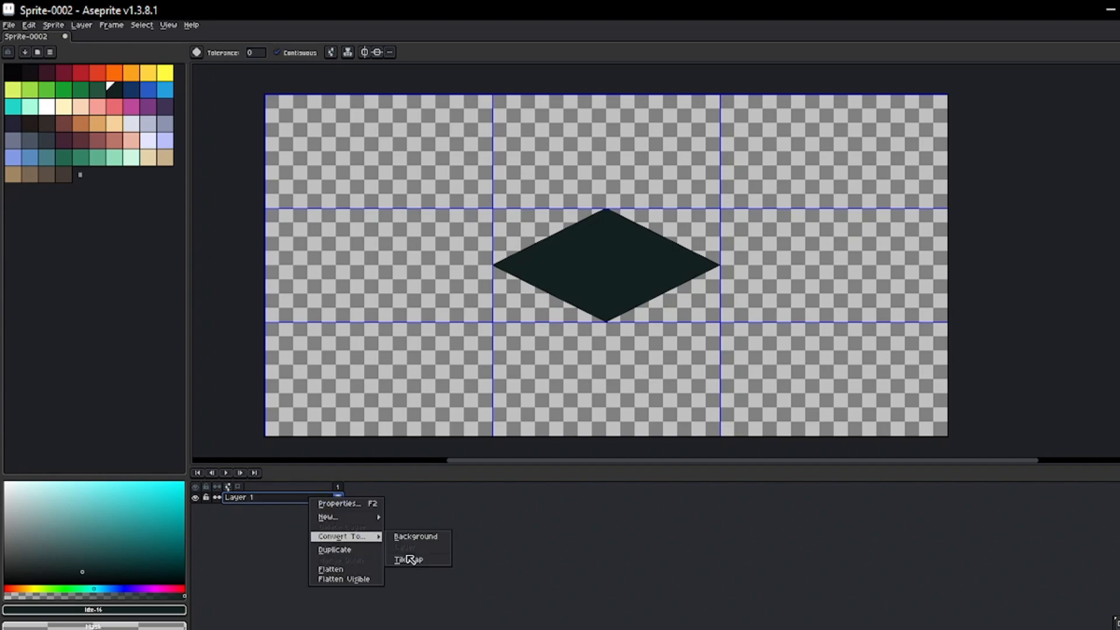
click(410, 559)
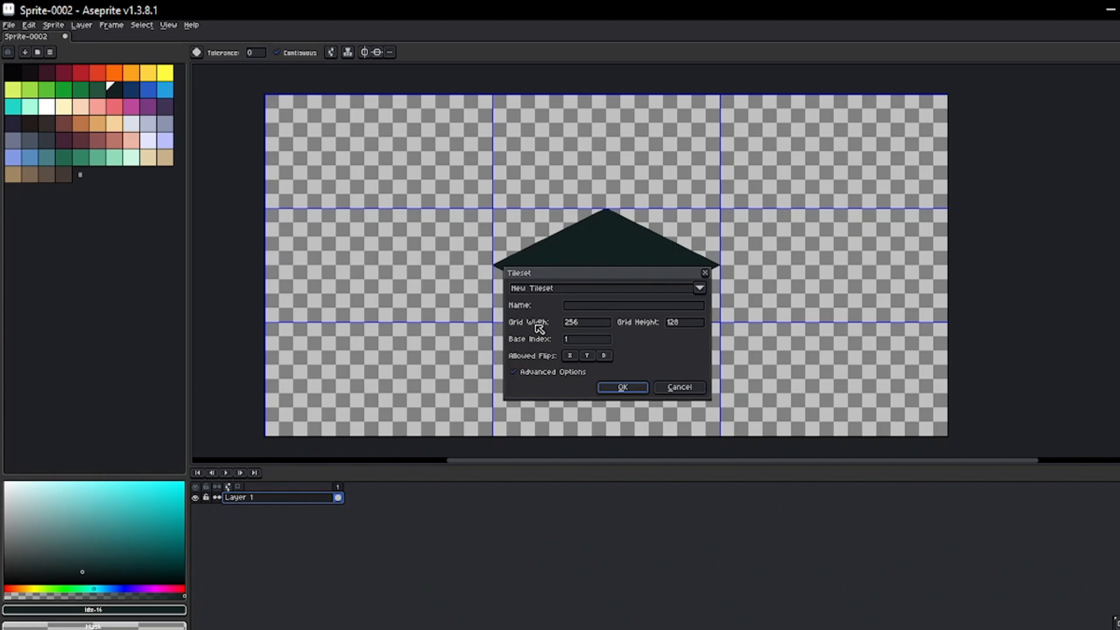
click(633, 305)
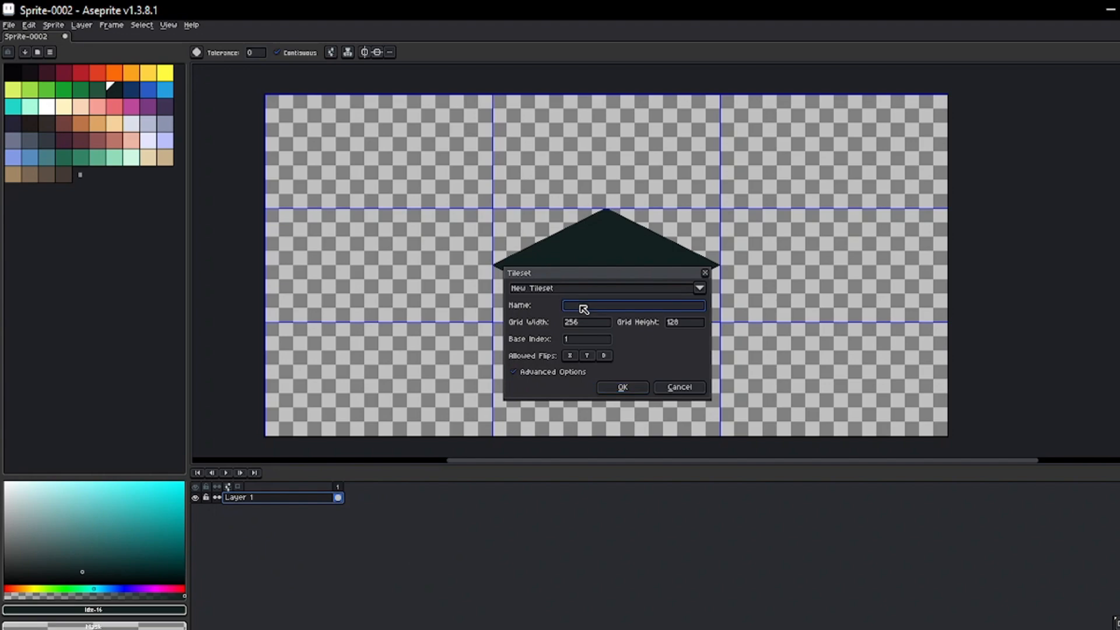
text(Middle)
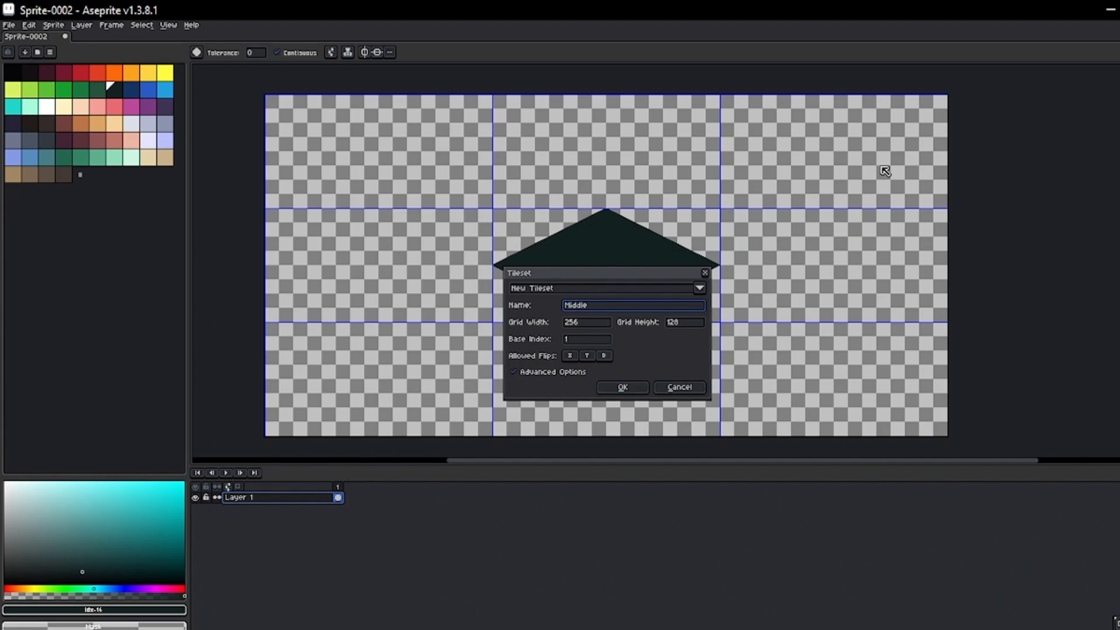
click(623, 388)
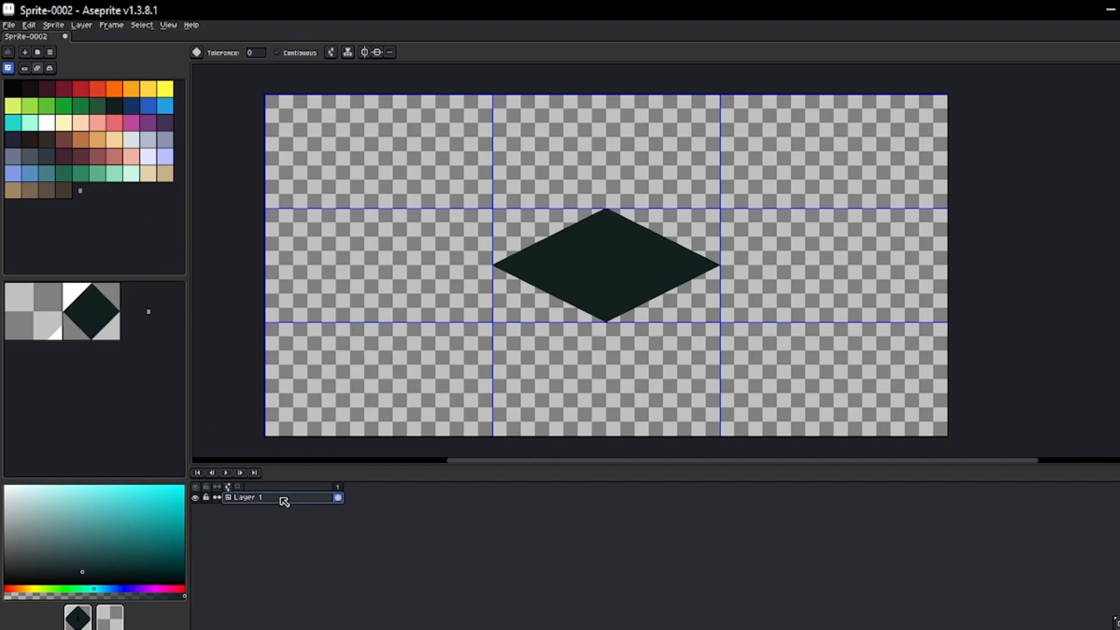
Step: Duplicate Layer 1 and rename the layers 'Middle' and 'Middle Checking Layer'
right_click(279, 498)
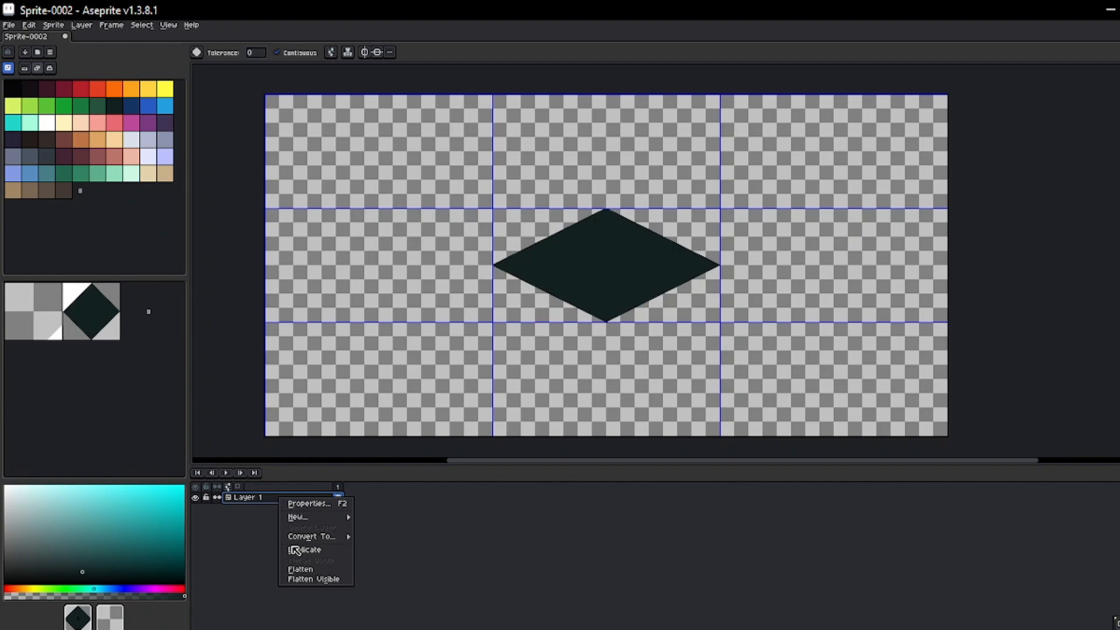
click(306, 550)
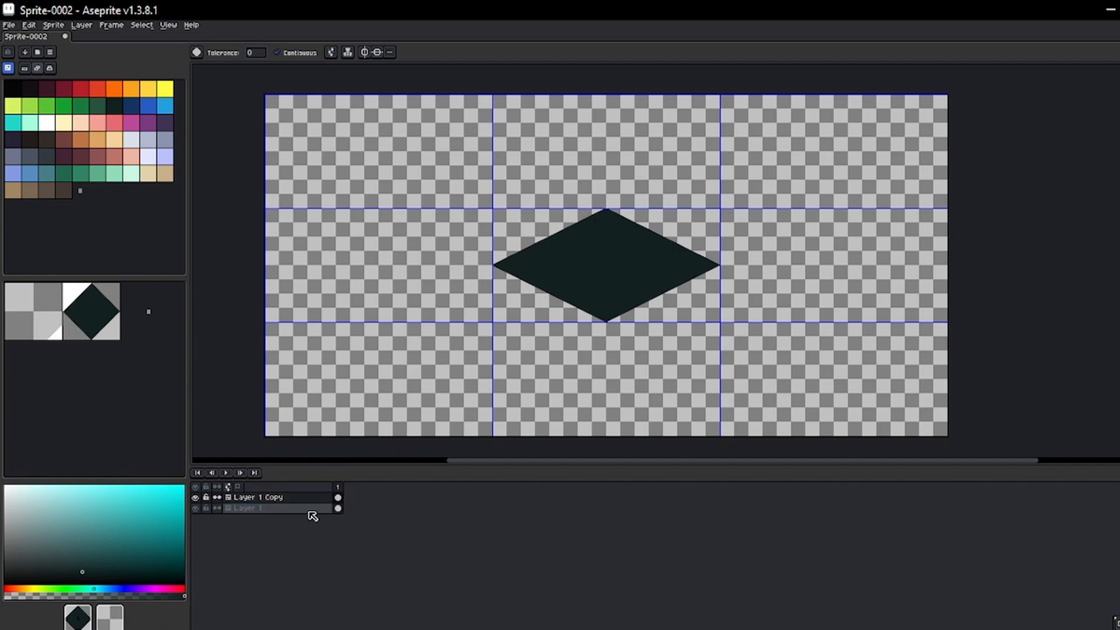
double_click(244, 508)
text(Middle)
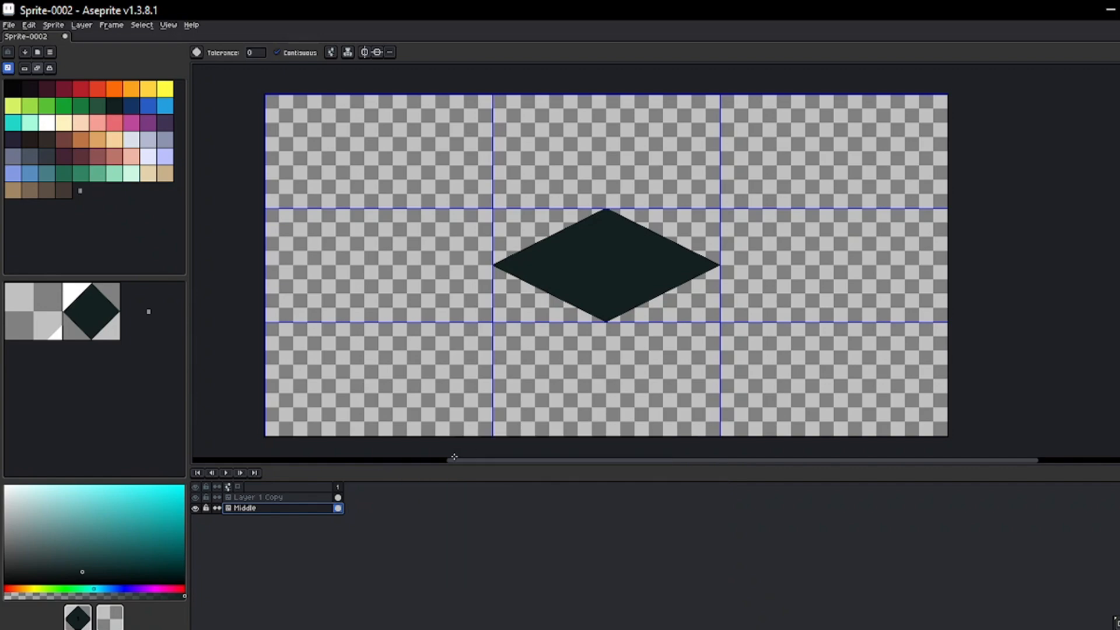
double_click(243, 508)
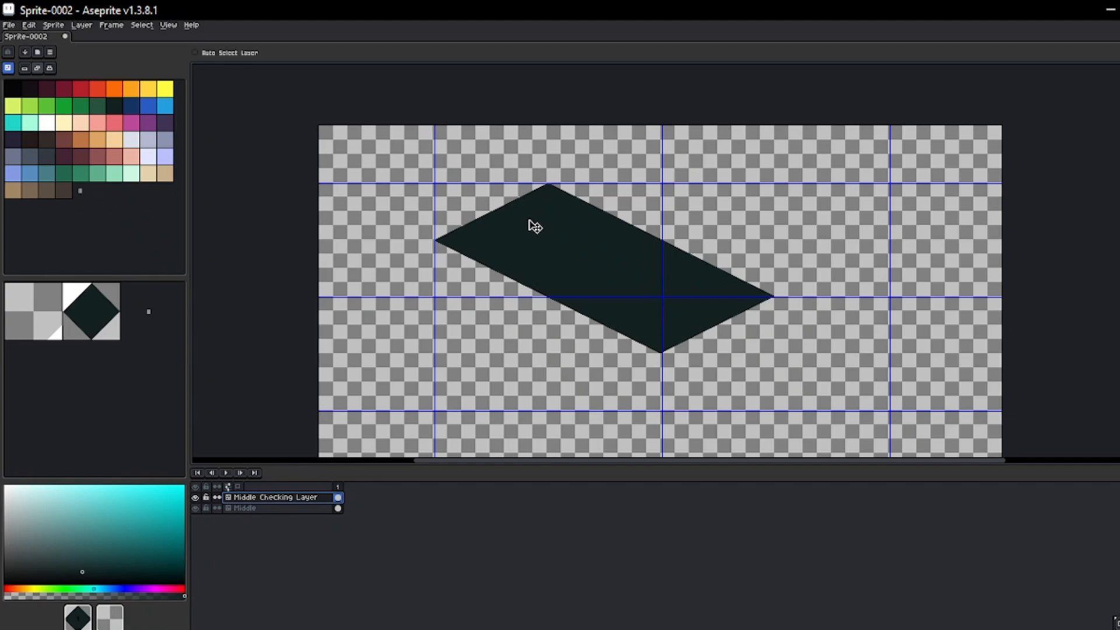
Step: Change the grid X and Y offsets so cells align with the diamond tile
click(167, 26)
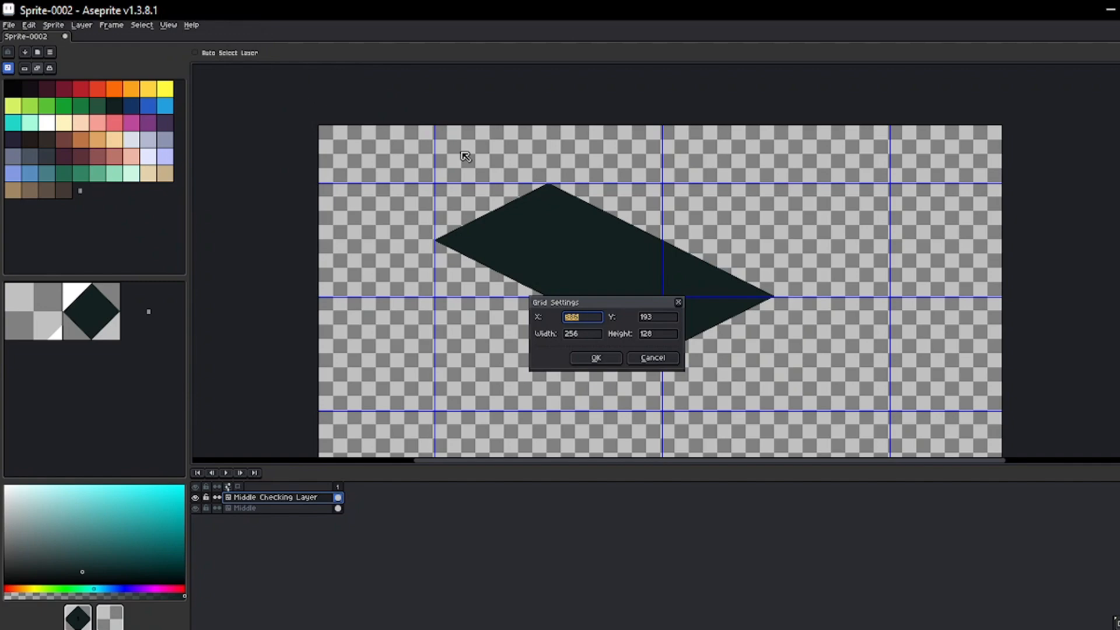
mouse_move(655, 372)
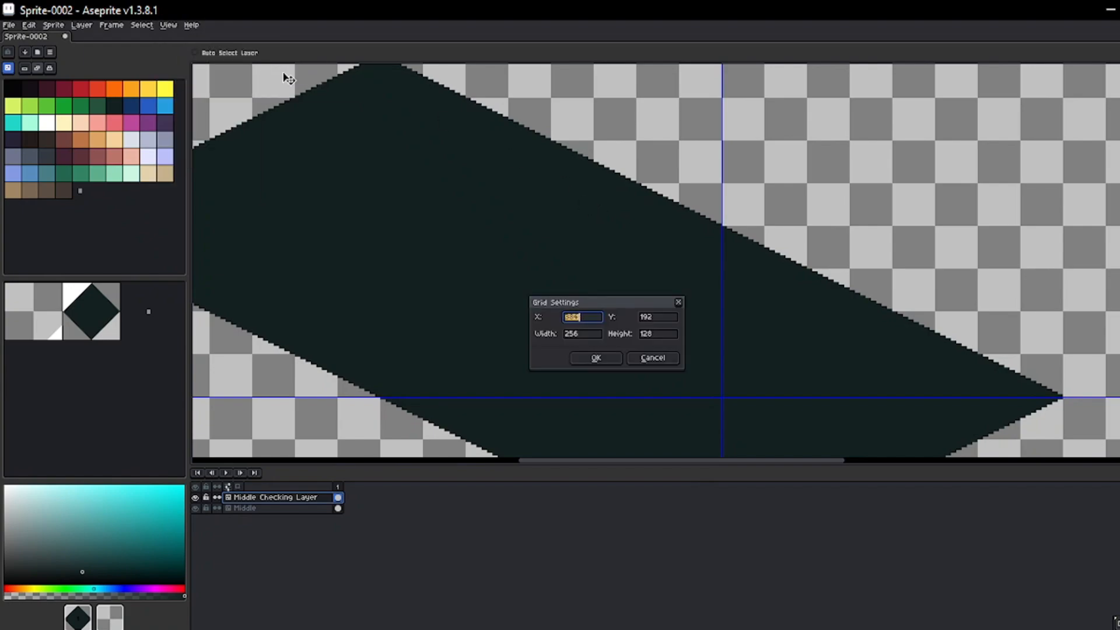
click(656, 334)
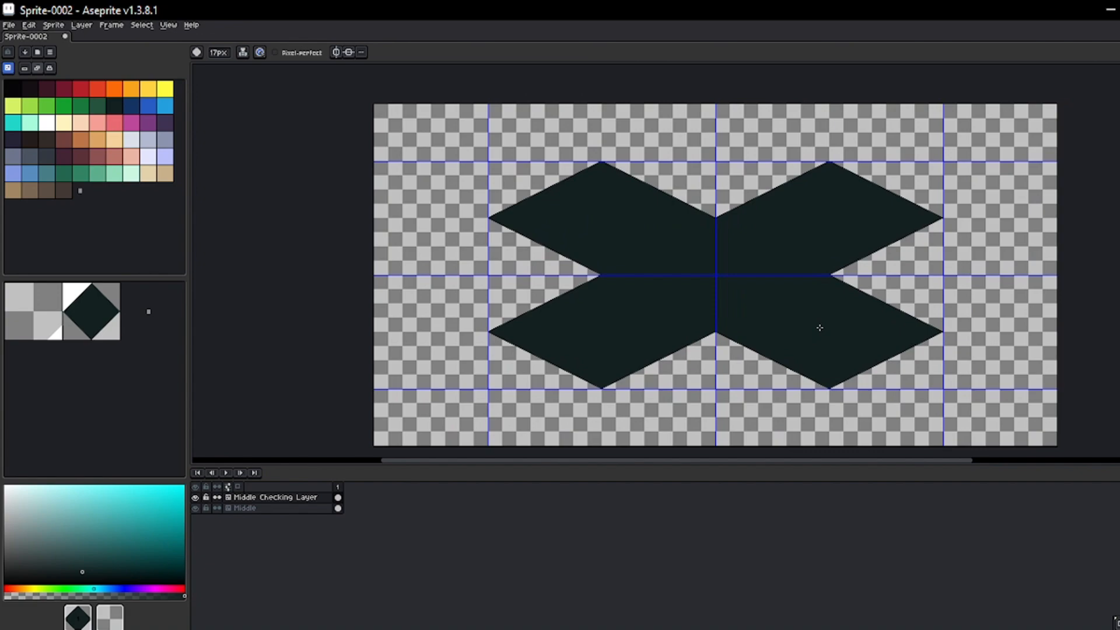
mouse_move(732, 318)
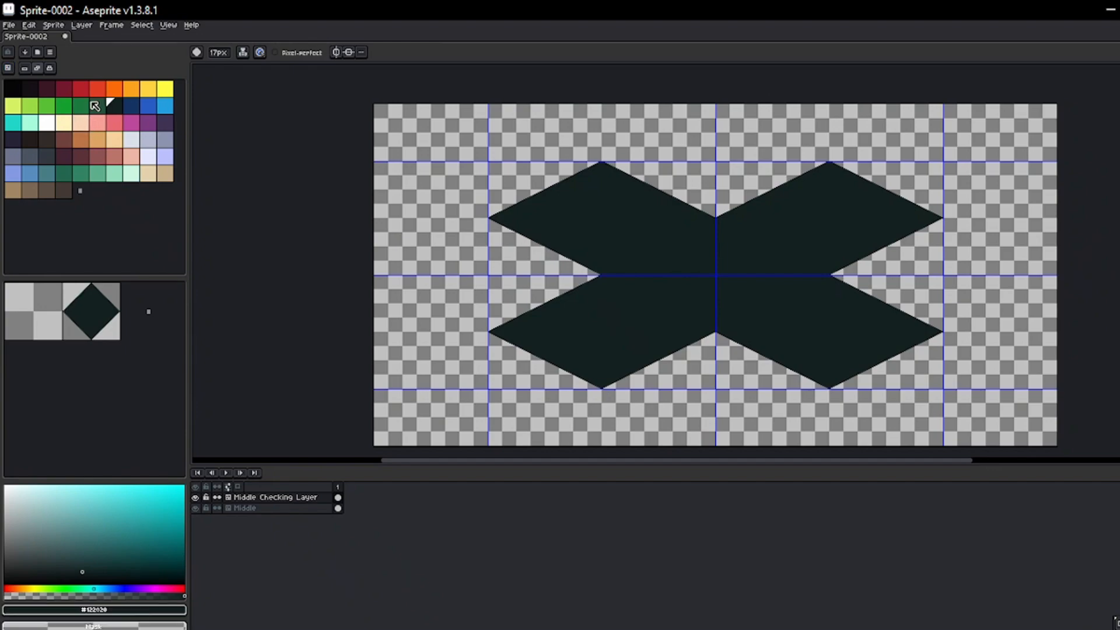
Step: Pick green from the palette and make the Middle layer visible
click(97, 105)
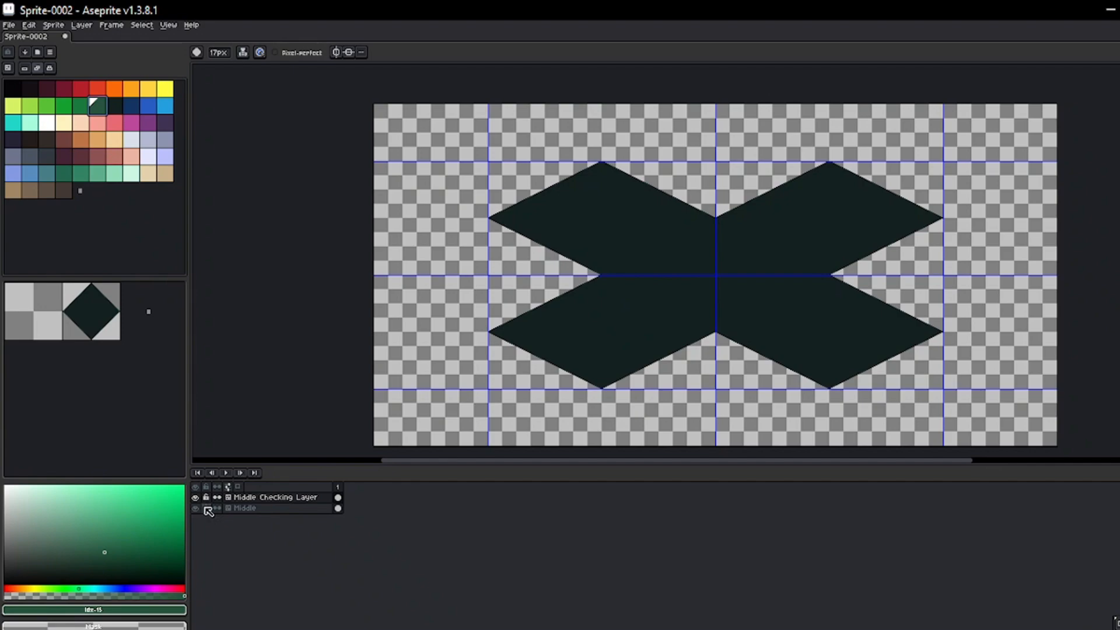
click(196, 508)
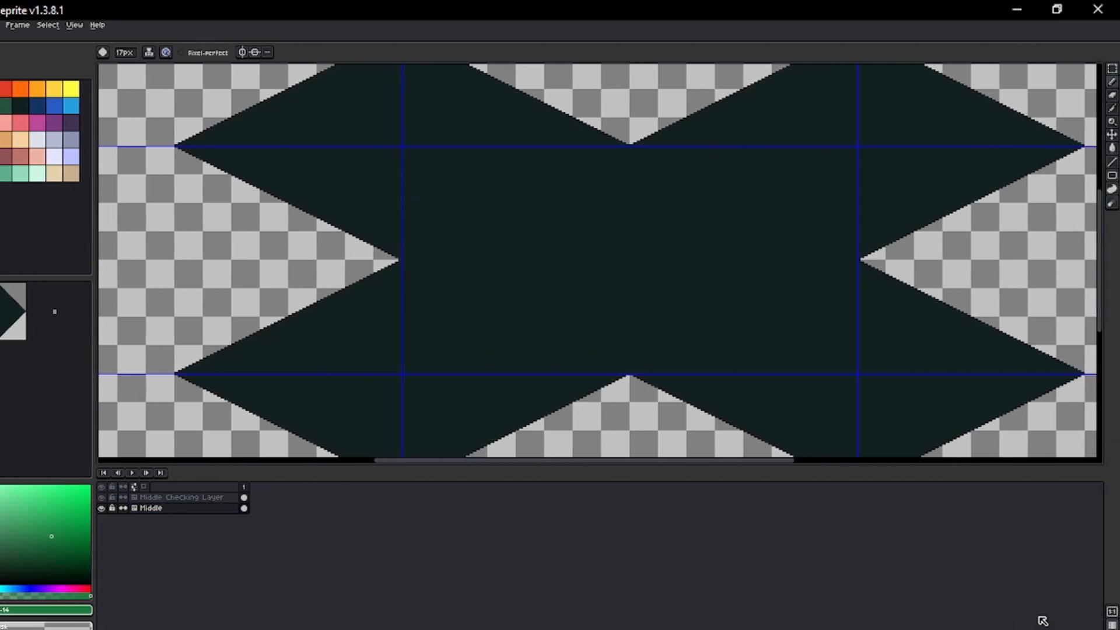
drag(543, 222, 707, 297)
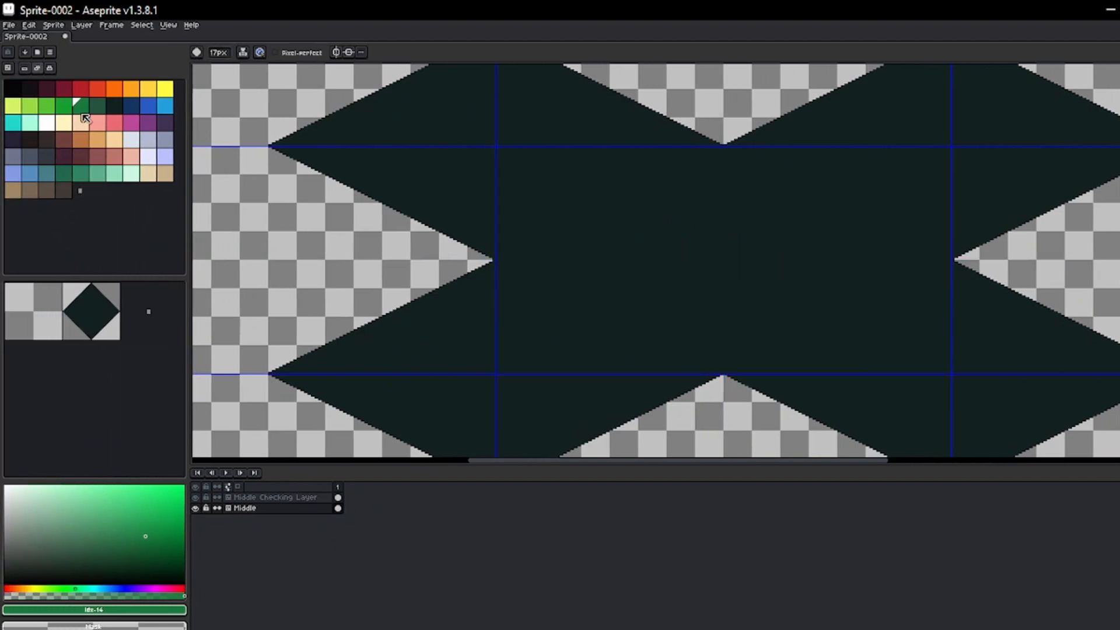
mouse_move(28, 70)
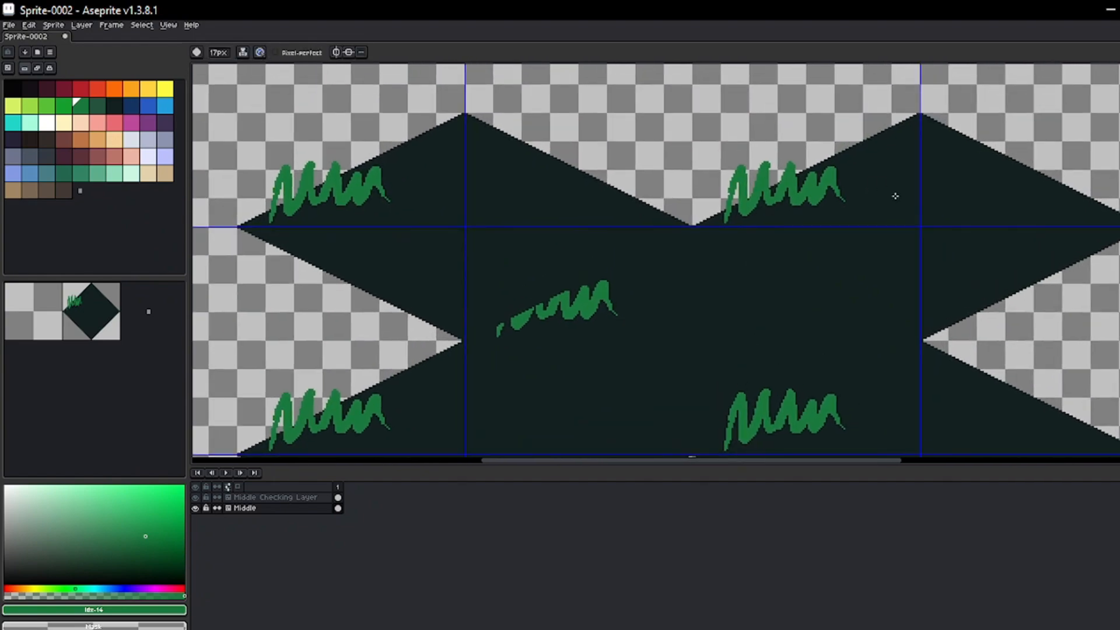
mouse_move(775, 242)
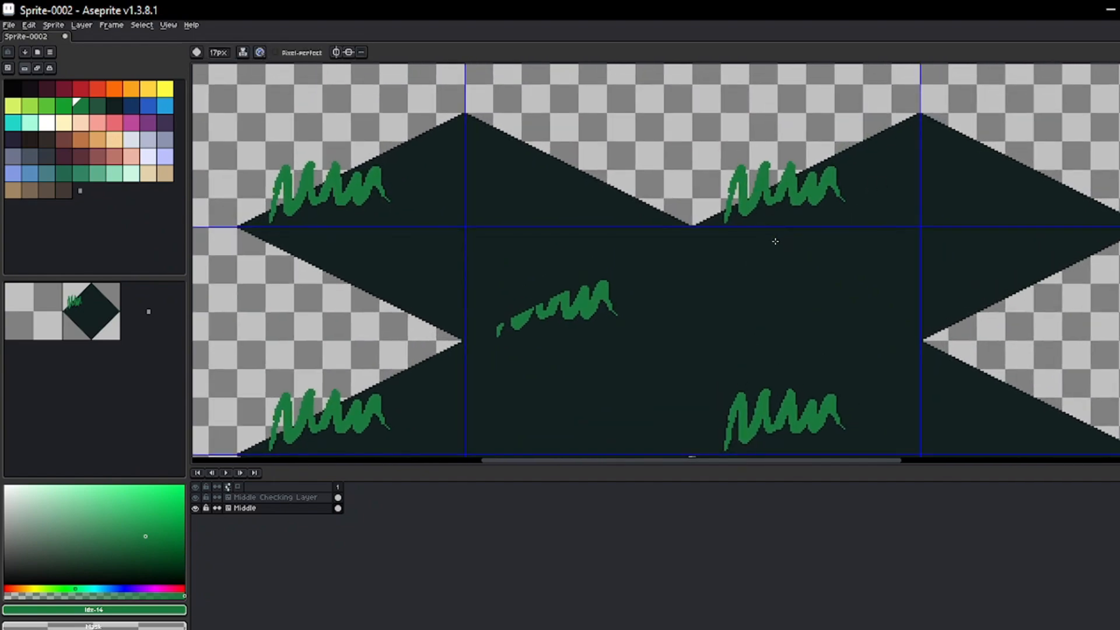
mouse_move(767, 246)
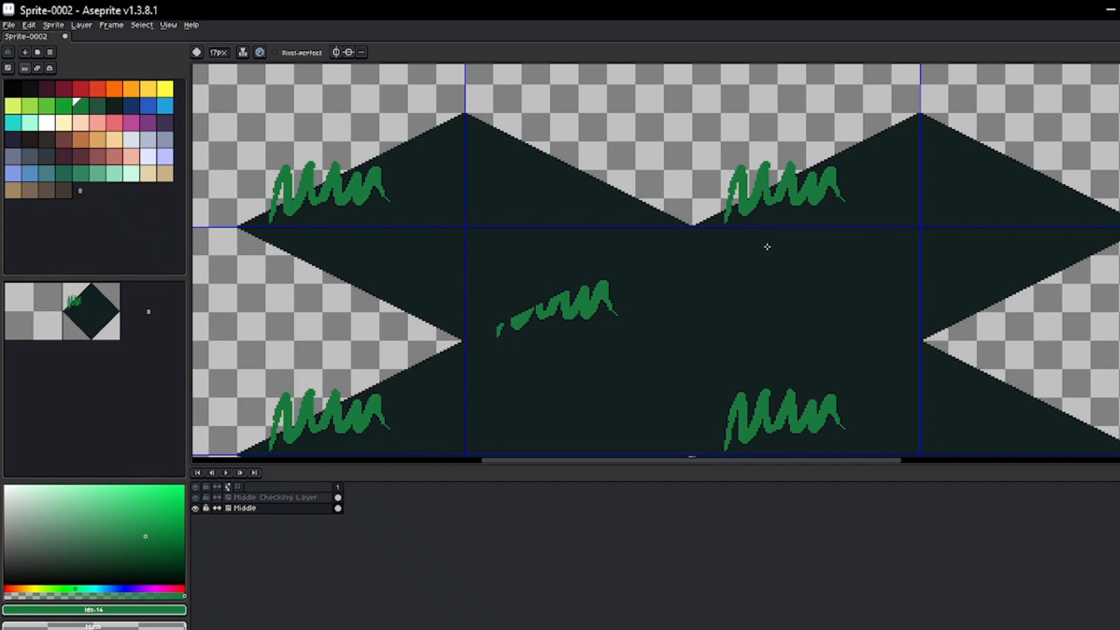
mouse_move(764, 248)
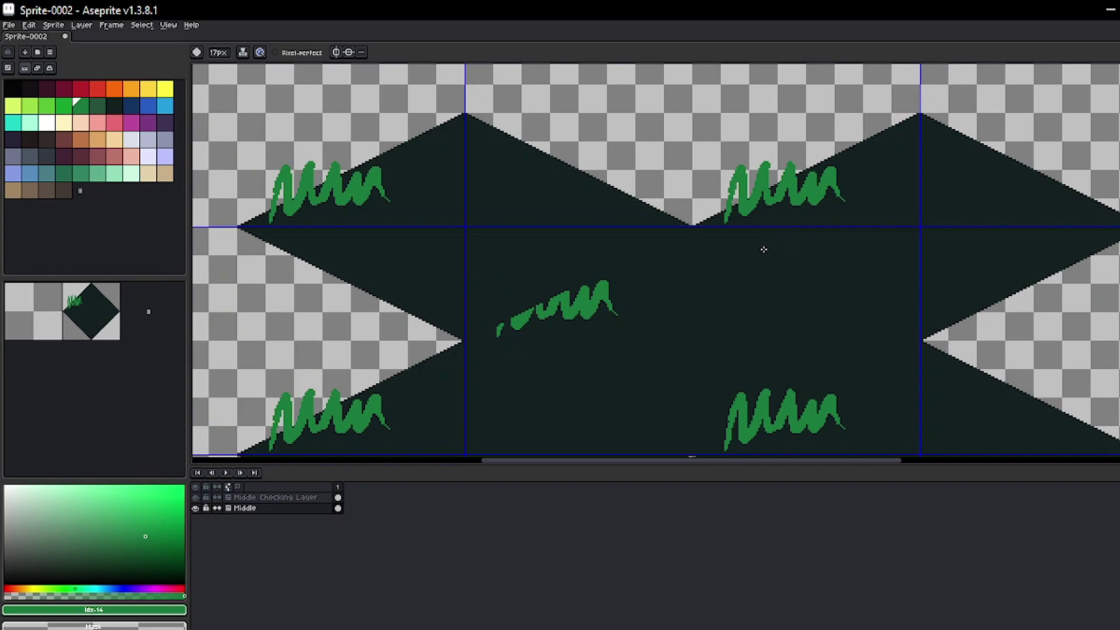
mouse_move(761, 253)
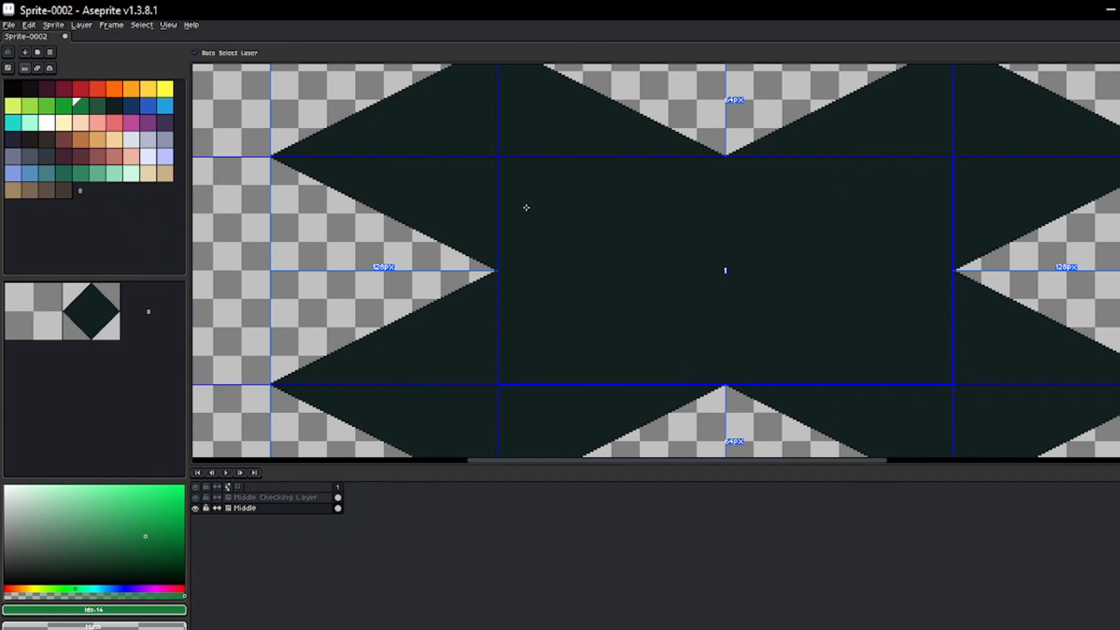
Step: Paint short green grass strokes over the diamond, repeated across surrounding tiles
click(269, 497)
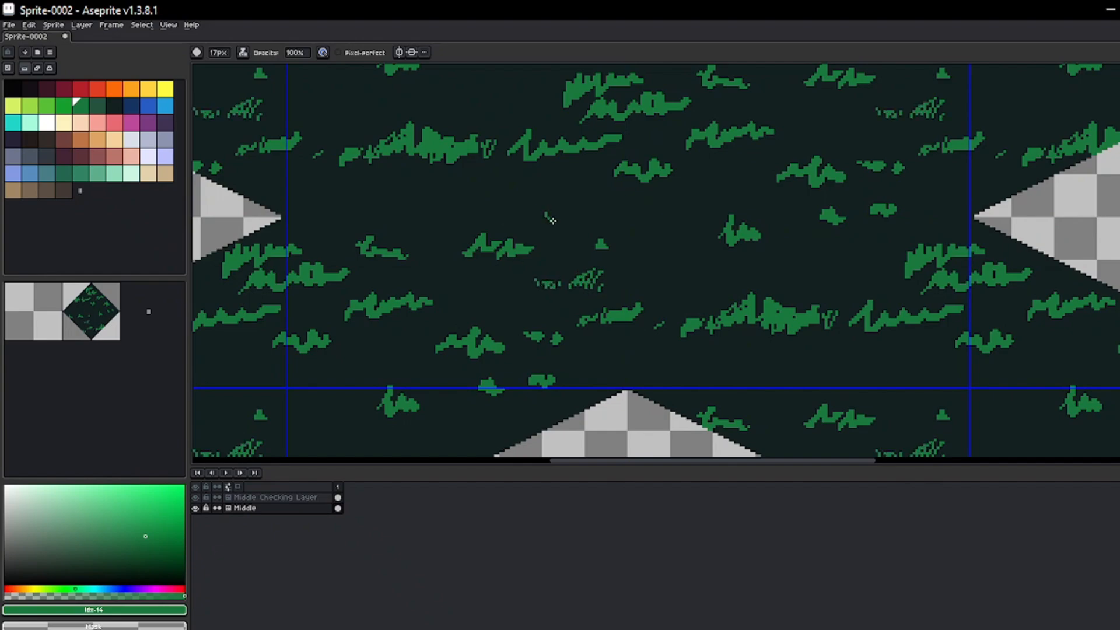
scroll(down, 3)
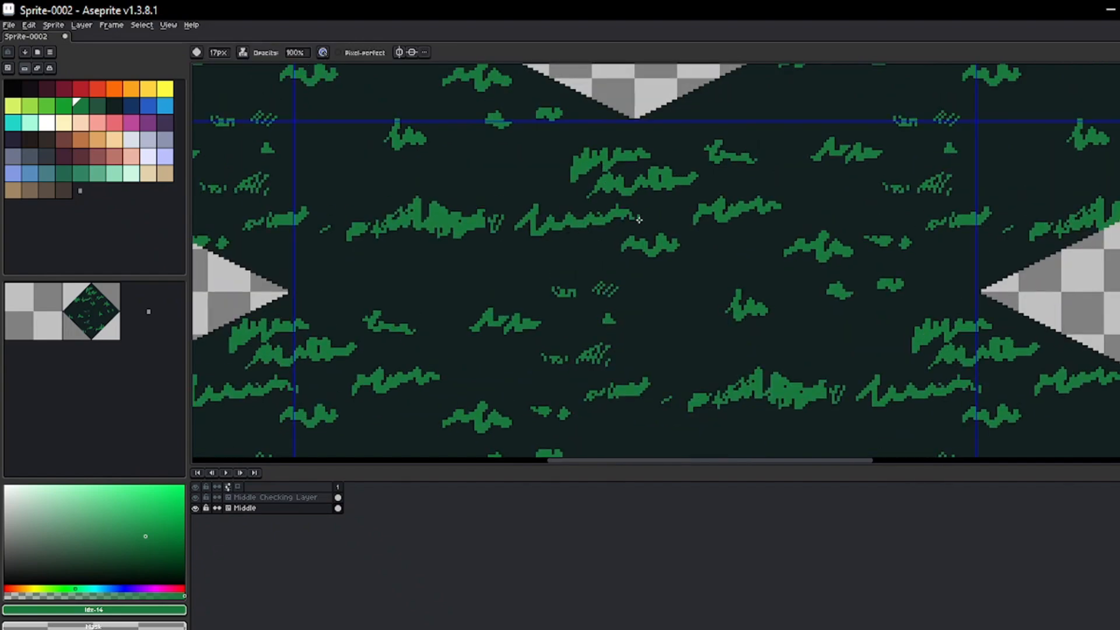